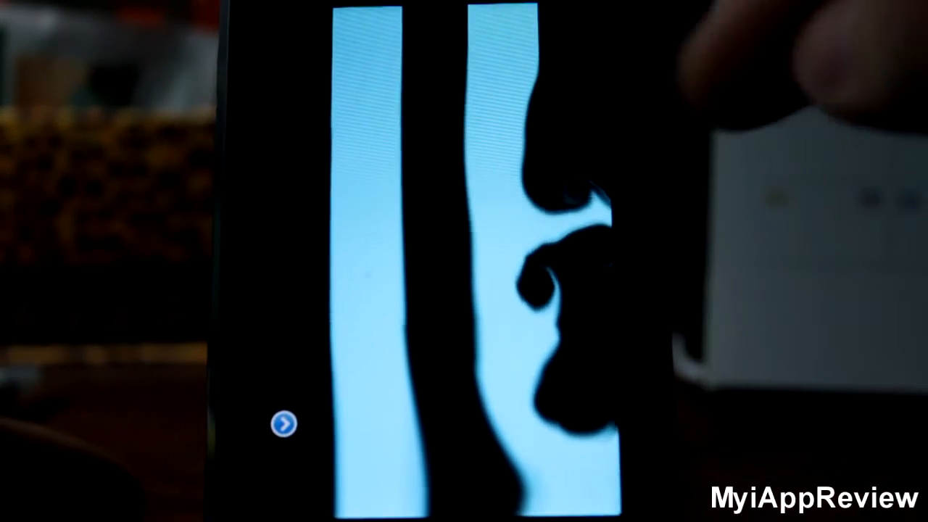
Sketch a V-shaped wall into the wind-tunnel smoke so it curls around the barrier.
click(282, 423)
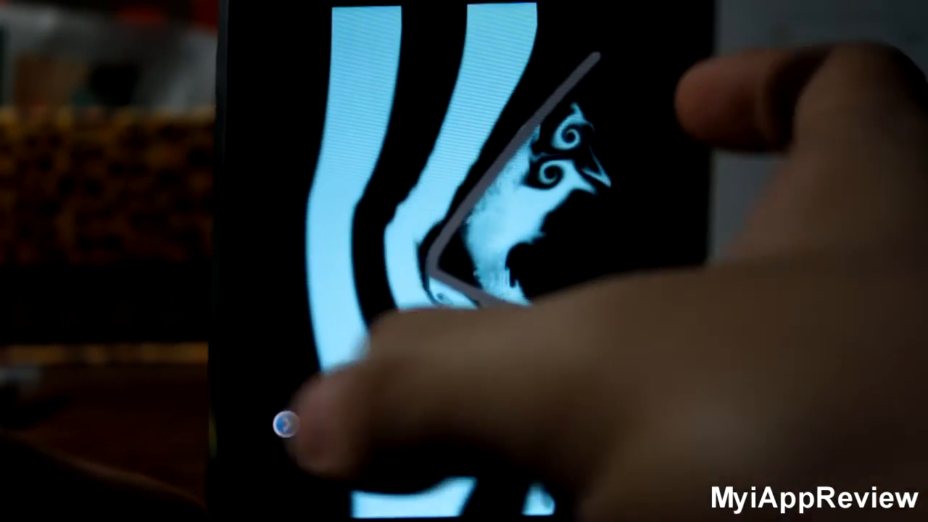
click(285, 425)
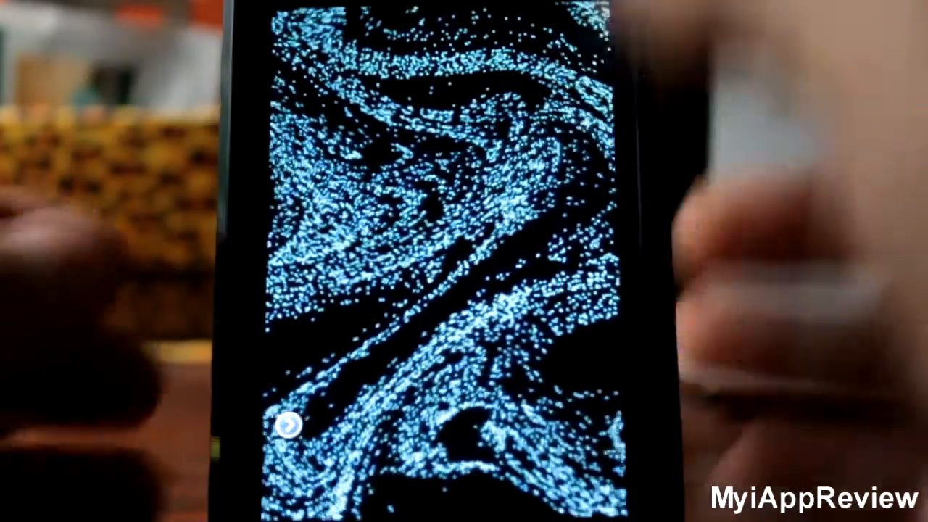
Open the options panel over the free-mode particle field for interaction, display and flow-mode choices.
click(293, 430)
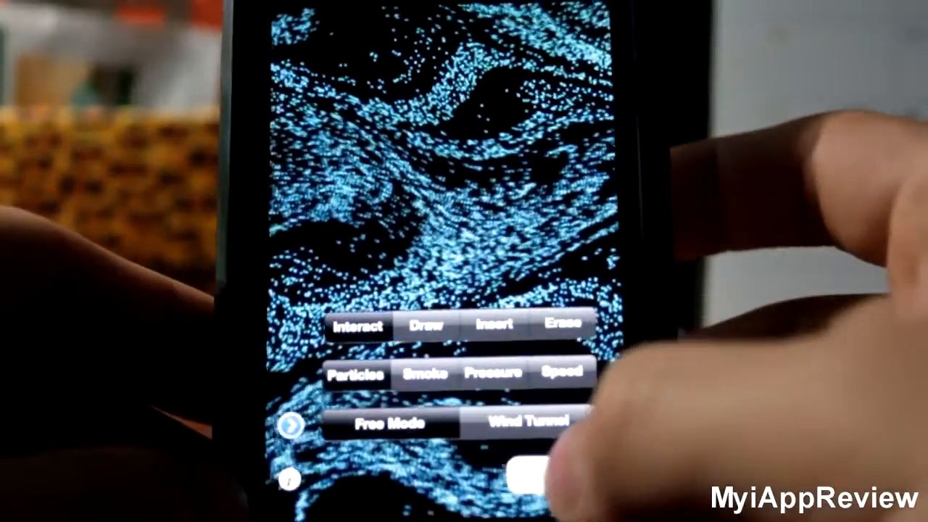